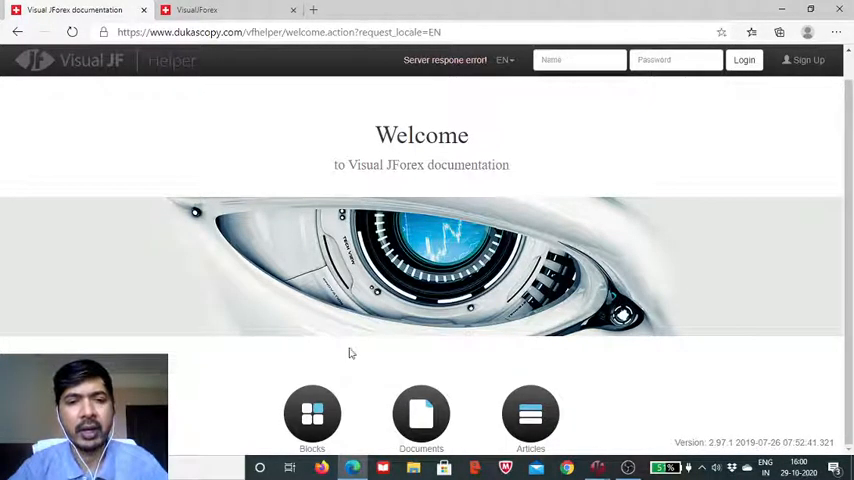
# Step: Open the documented Blocks catalogue and browse to the Other indicator category
pyautogui.click(312, 413)
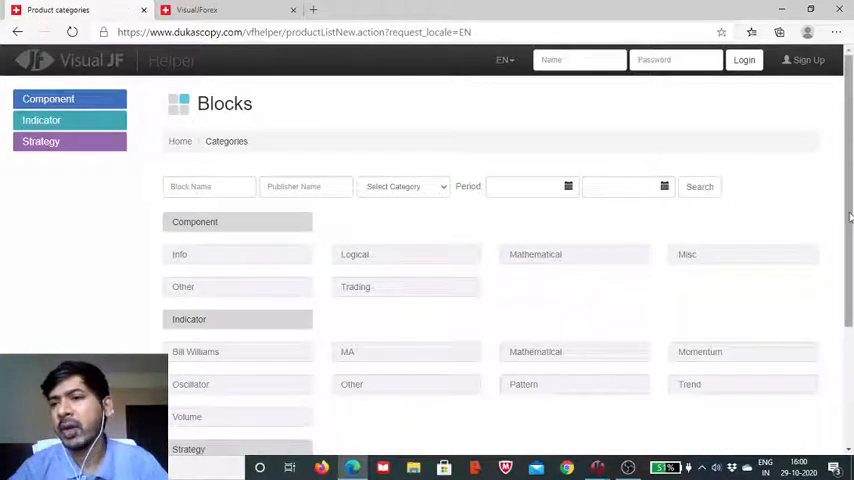
pyautogui.scroll(-3)
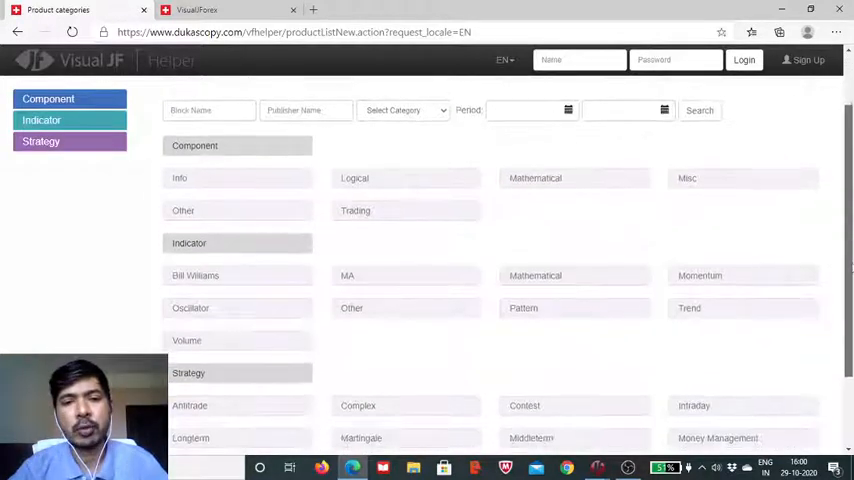
pyautogui.scroll(-3)
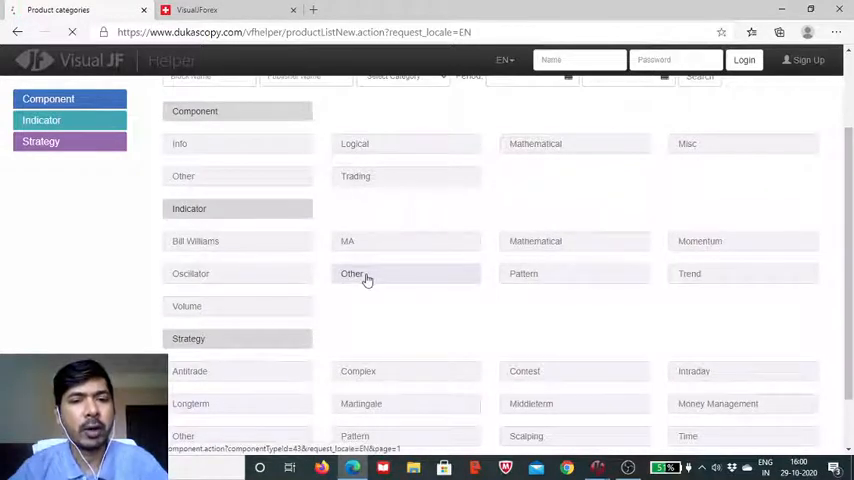
pyautogui.click(353, 273)
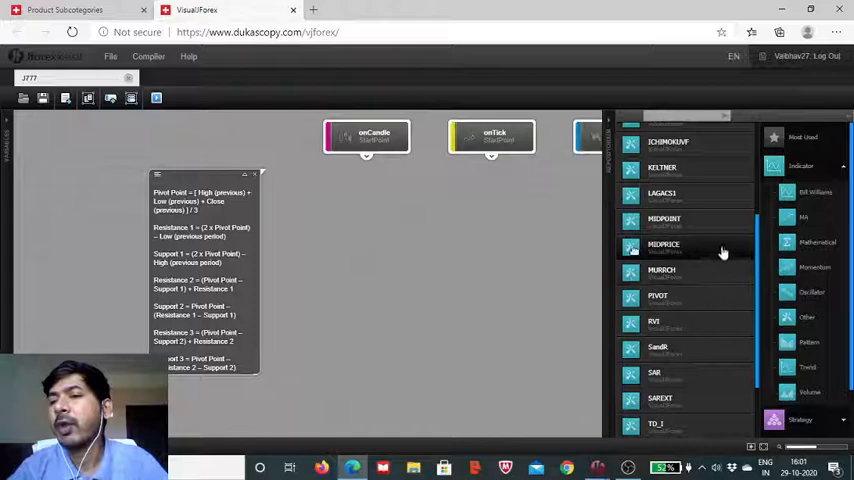
pyautogui.moveTo(683, 300)
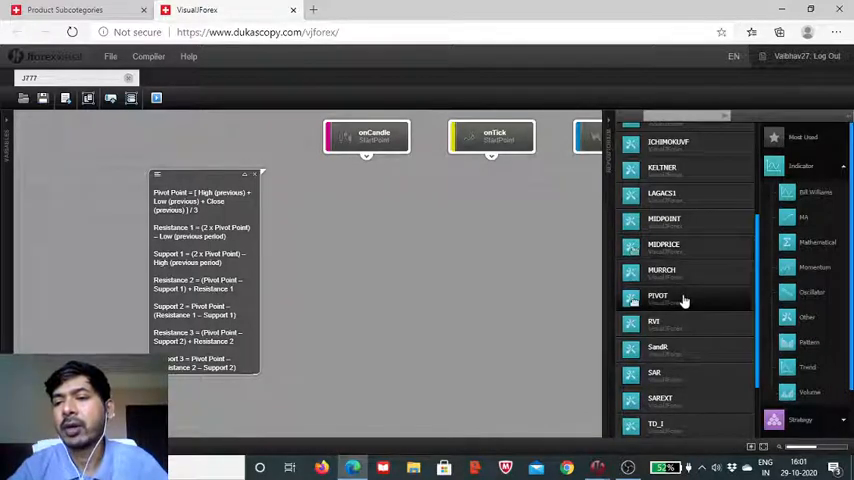
# Step: Drop the PIVOT indicator block onto the strategy canvas
pyautogui.click(658, 296)
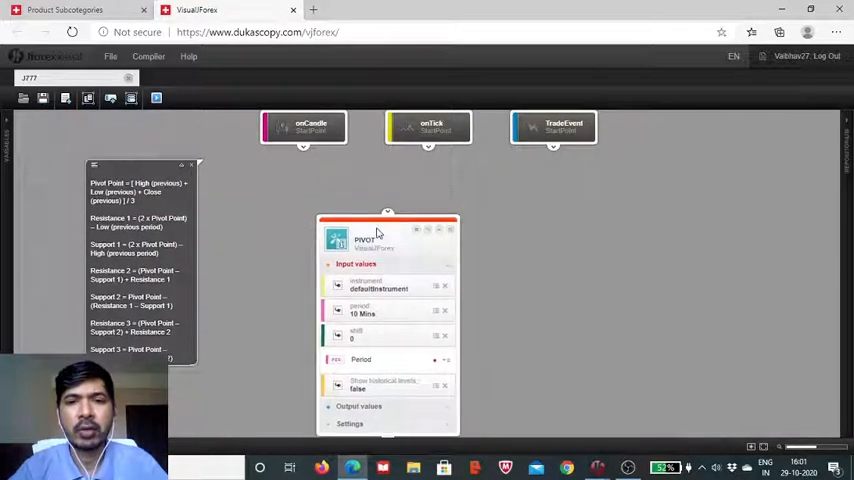
# Step: Expand the PIVOT block's Output values to list pivot, R1–R3, S1–S3 and separators
pyautogui.moveTo(428, 148); pyautogui.dragTo(388, 214)
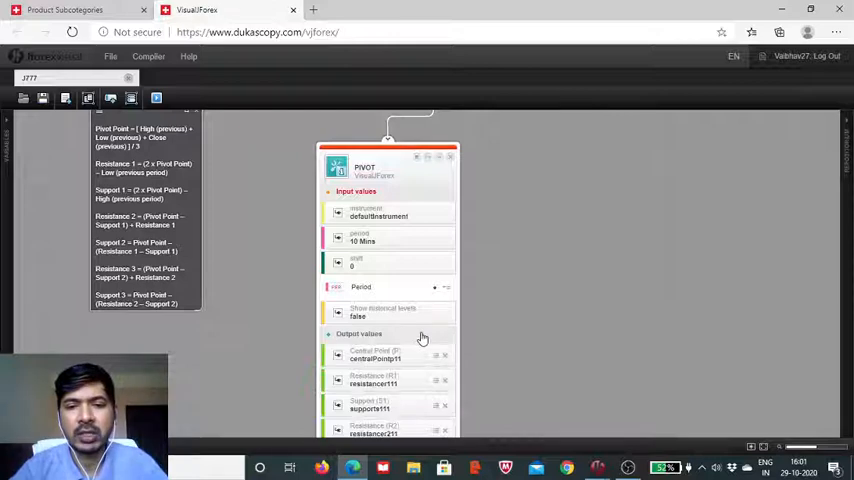
pyautogui.scroll(-3)
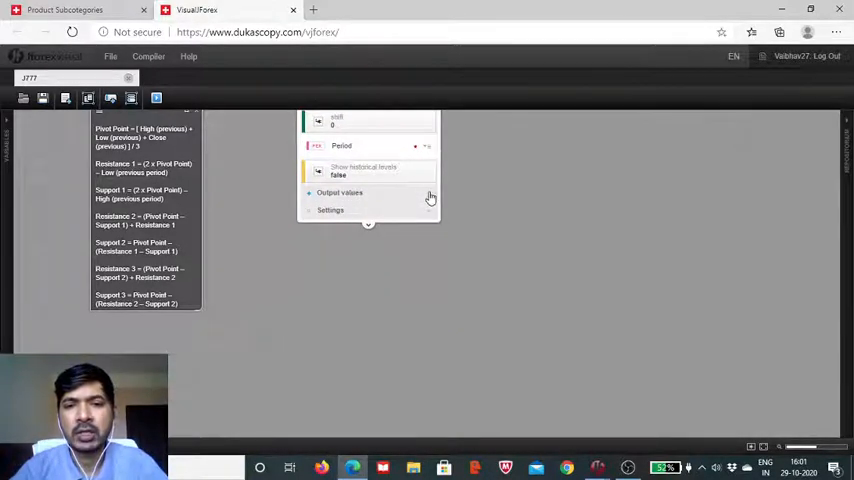
pyautogui.click(340, 192)
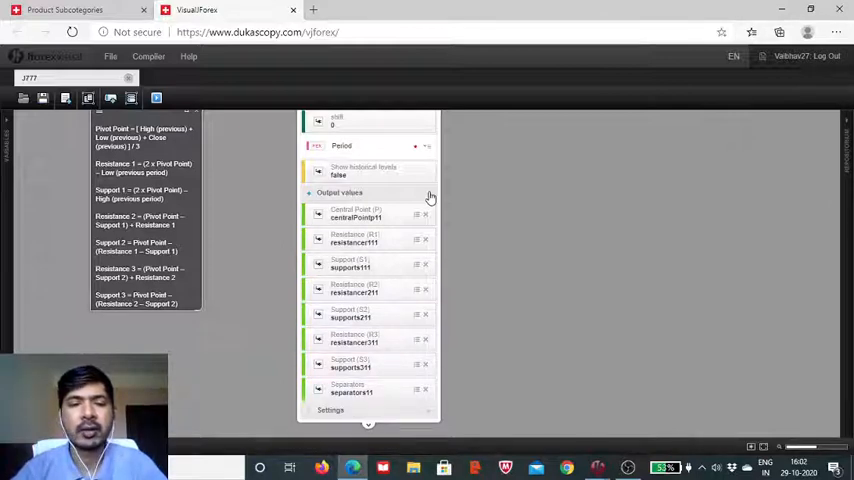
pyautogui.moveTo(615, 398)
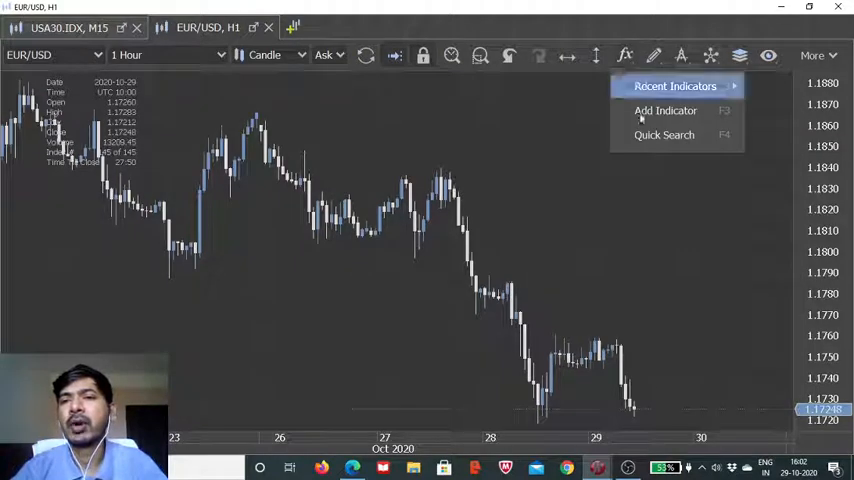
# Step: Add the Pivot indicator to the EUR/USD hourly chart via quick search 'piv'
pyautogui.click(664, 135)
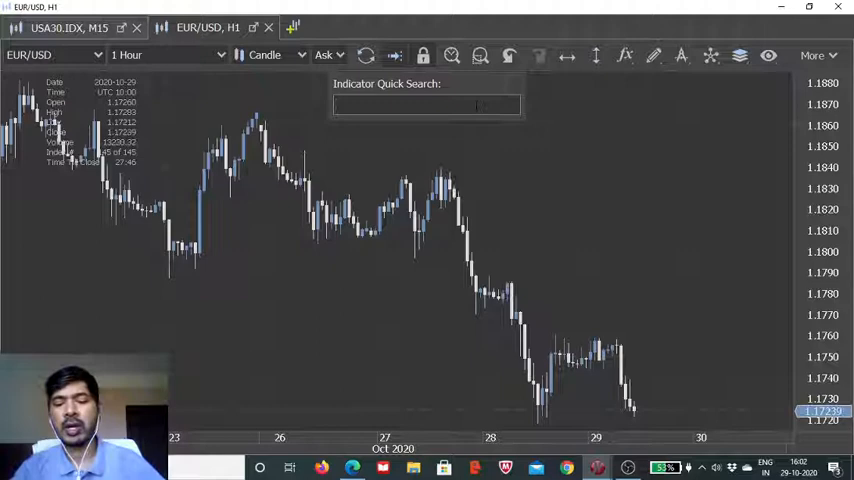
pyautogui.write('piv')
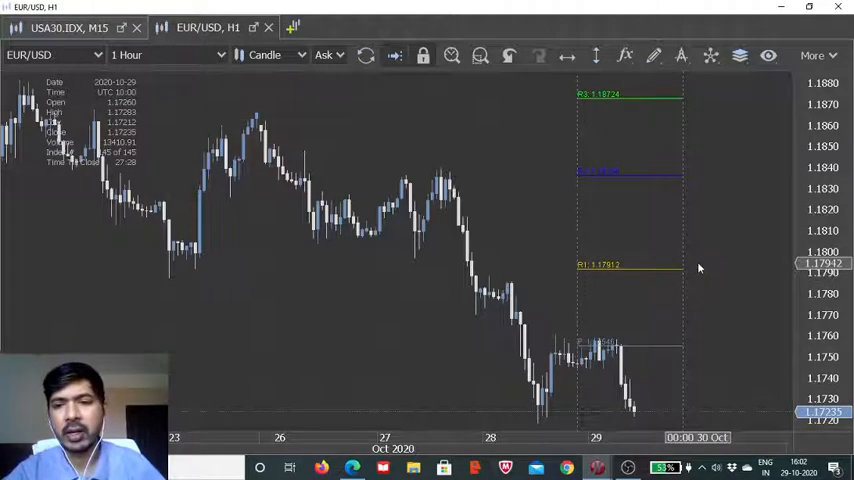
pyautogui.rightClick(640, 267)
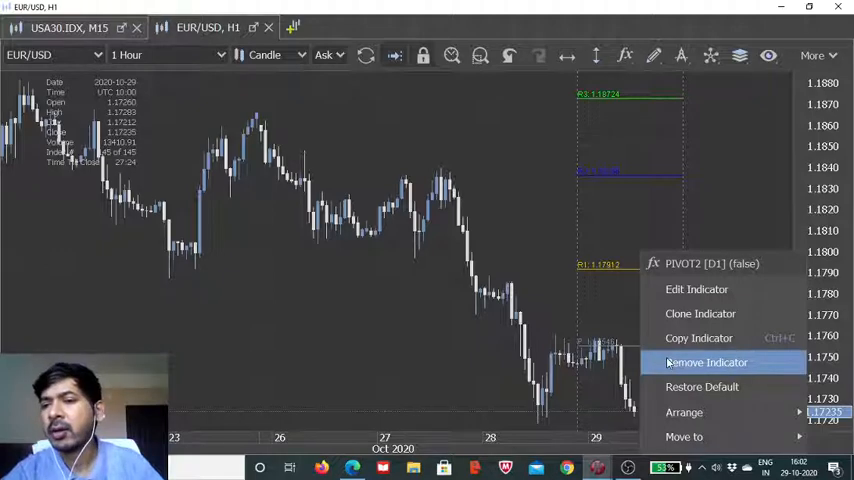
pyautogui.moveTo(697, 289)
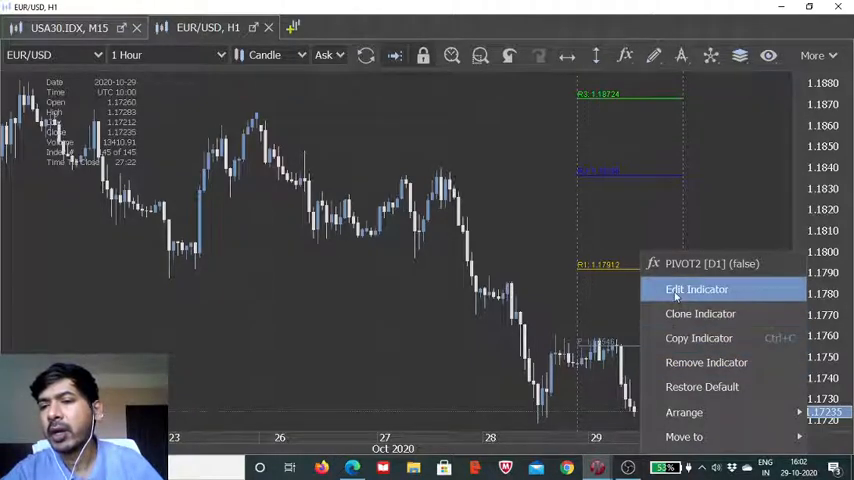
pyautogui.click(696, 289)
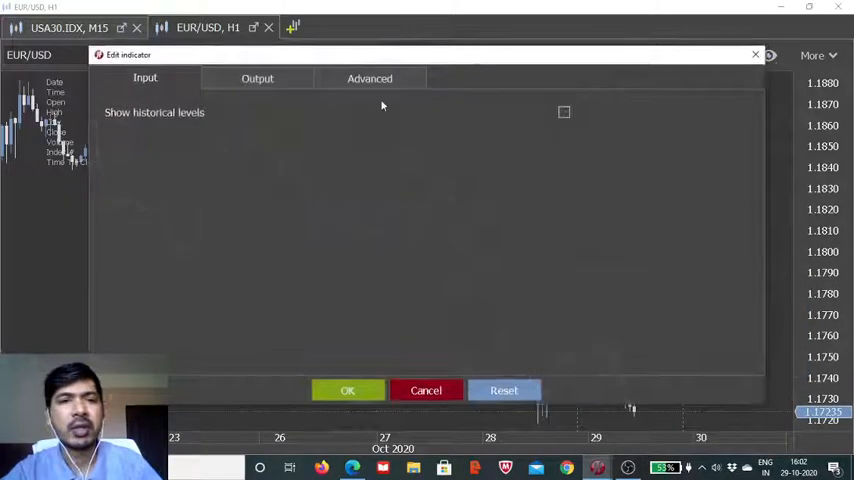
pyautogui.click(258, 78)
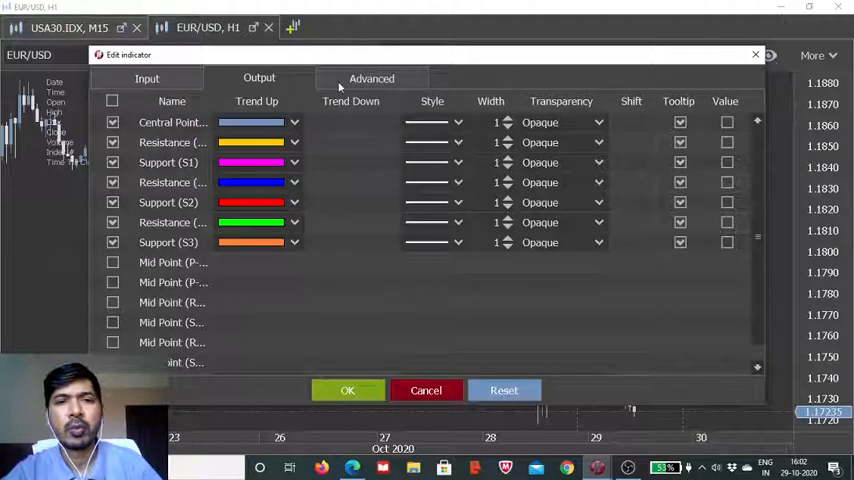
pyautogui.click(371, 78)
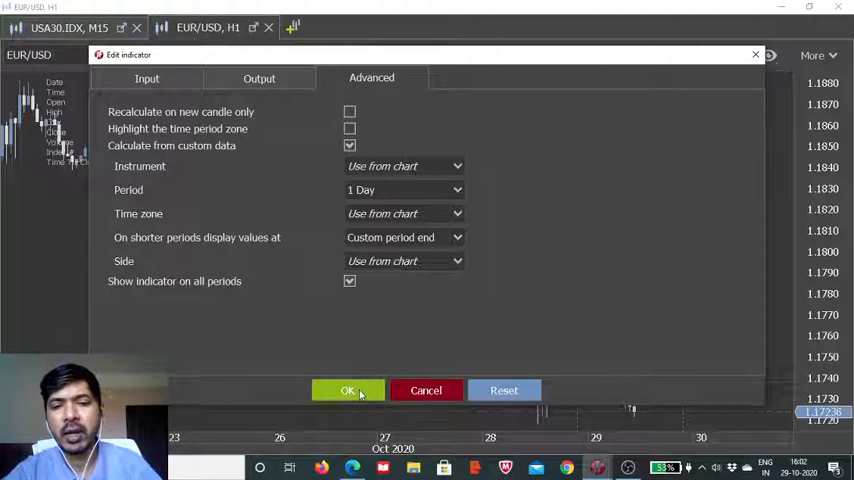
pyautogui.click(347, 390)
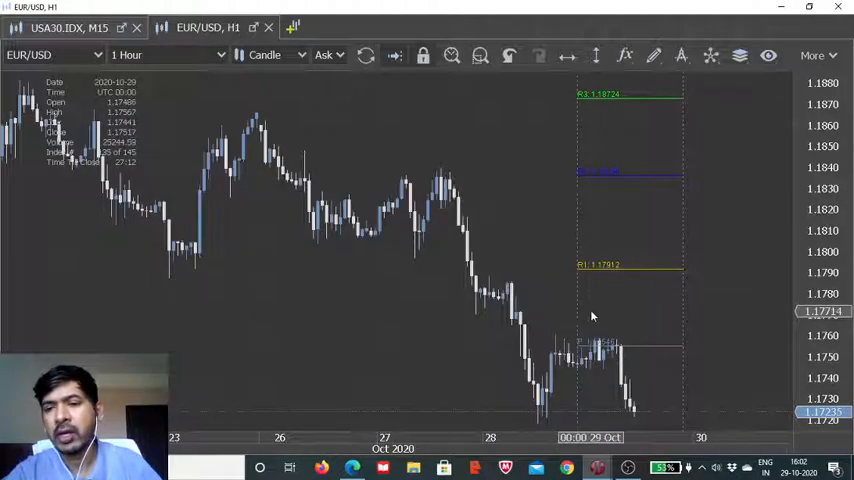
pyautogui.hscroll(3)
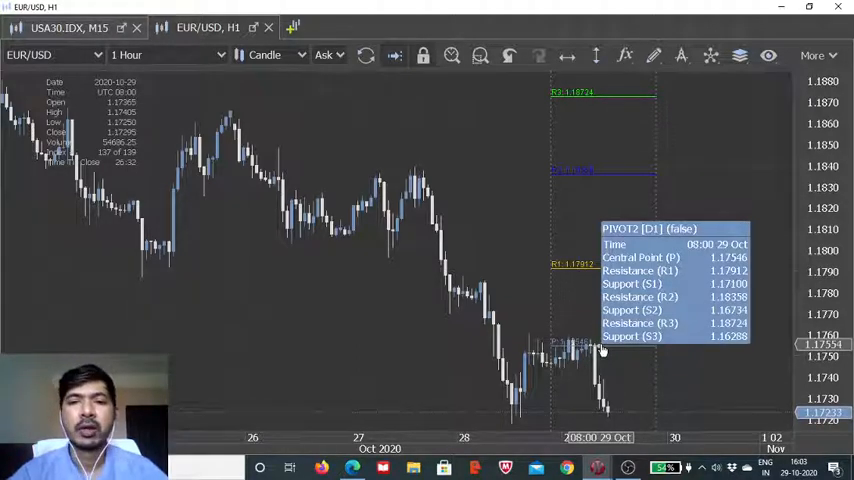
pyautogui.moveTo(428, 310)
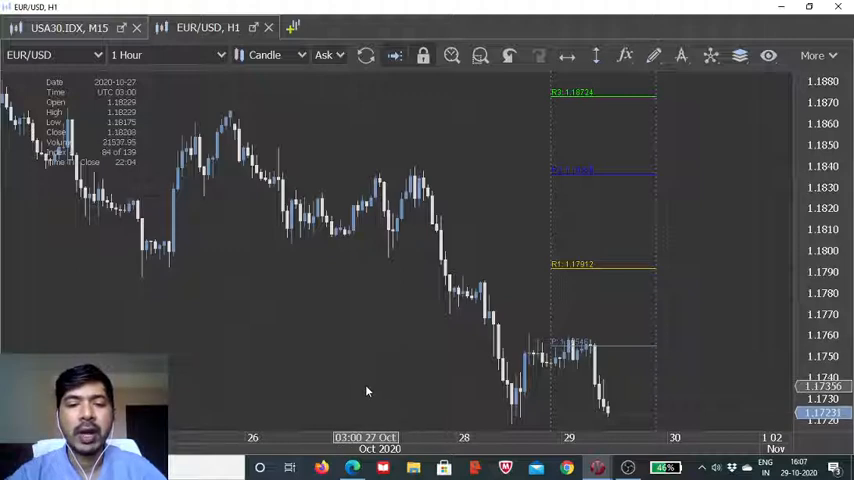
pyautogui.moveTo(352, 467)
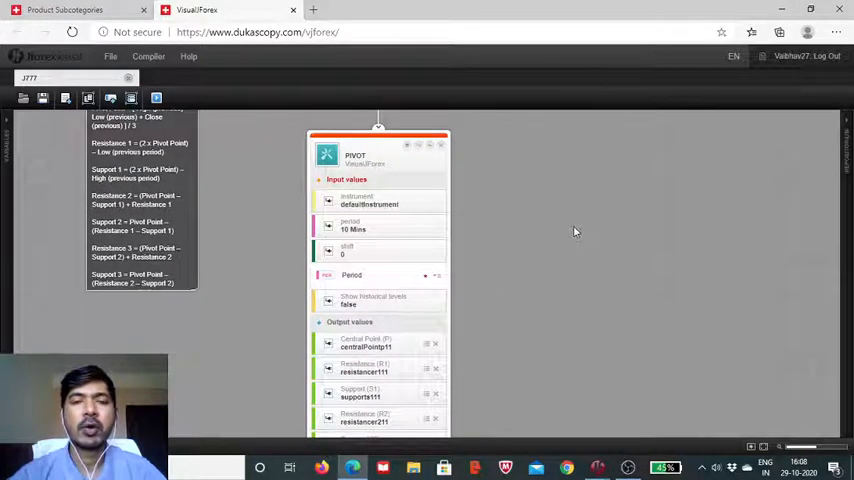
pyautogui.moveTo(426, 207)
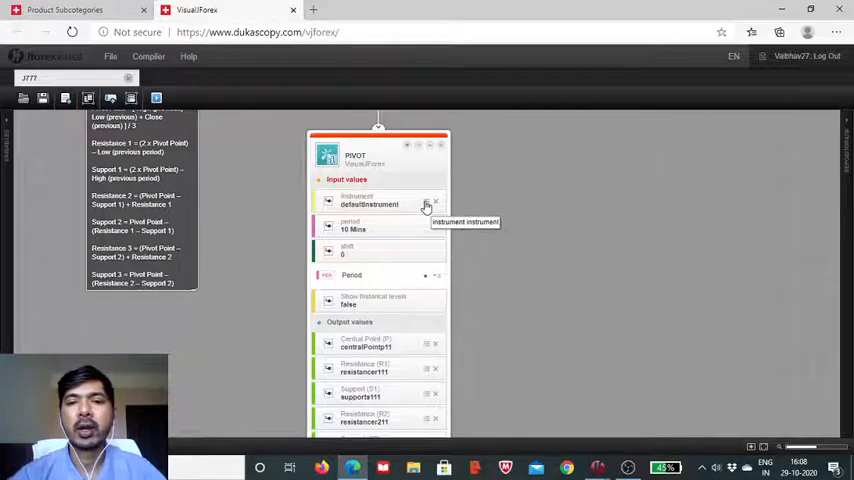
# Step: Open Edit variable for the PIVOT block's defaultInstrument input
pyautogui.click(426, 203)
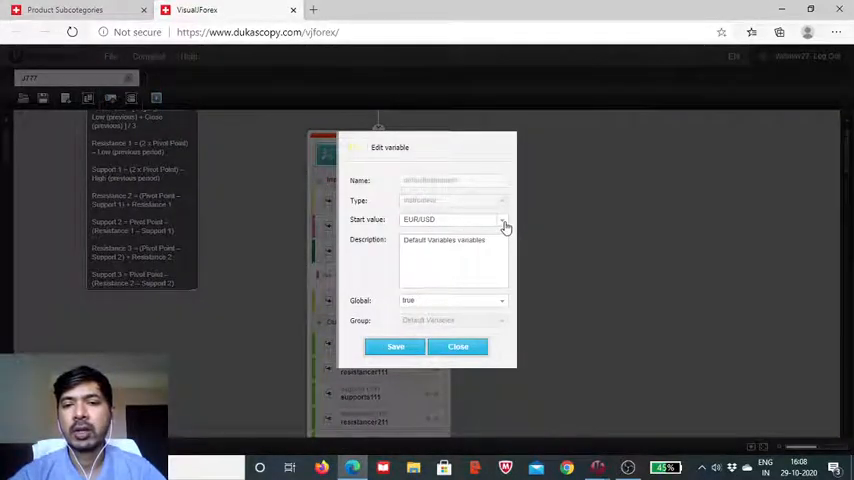
# Step: Browse the Start value instrument list, then close without changes, keeping EUR/USD
pyautogui.click(502, 219)
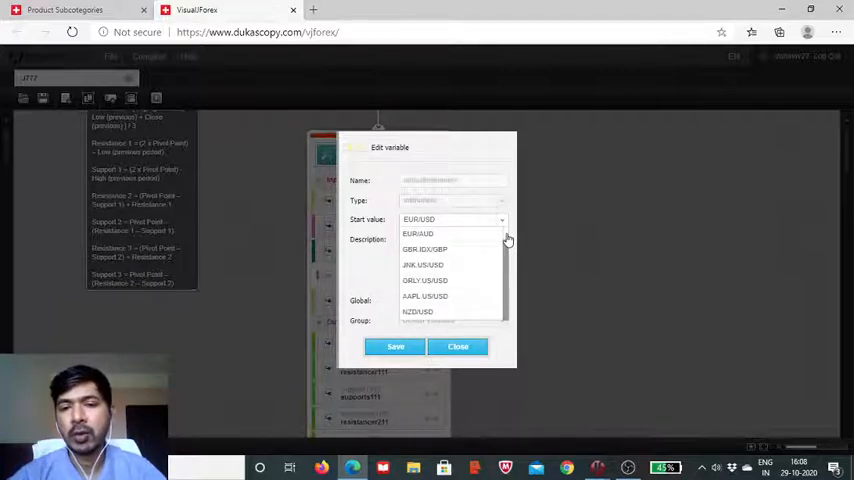
pyautogui.scroll(-3)
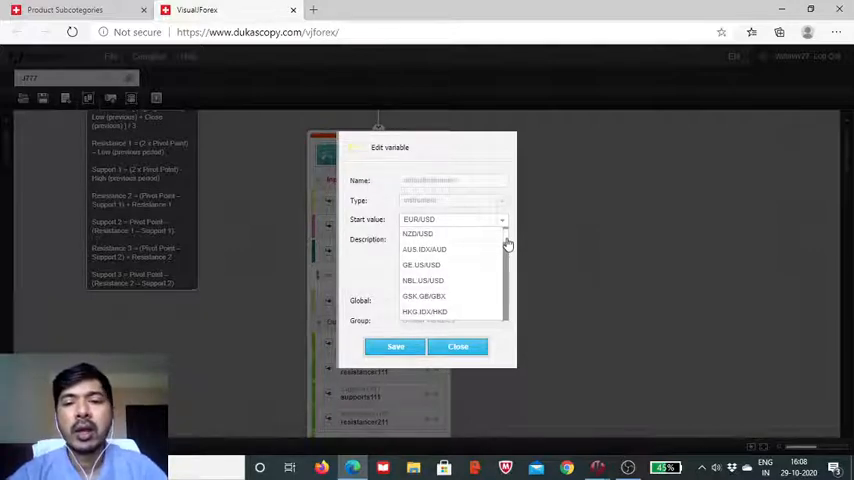
pyautogui.scroll(-3)
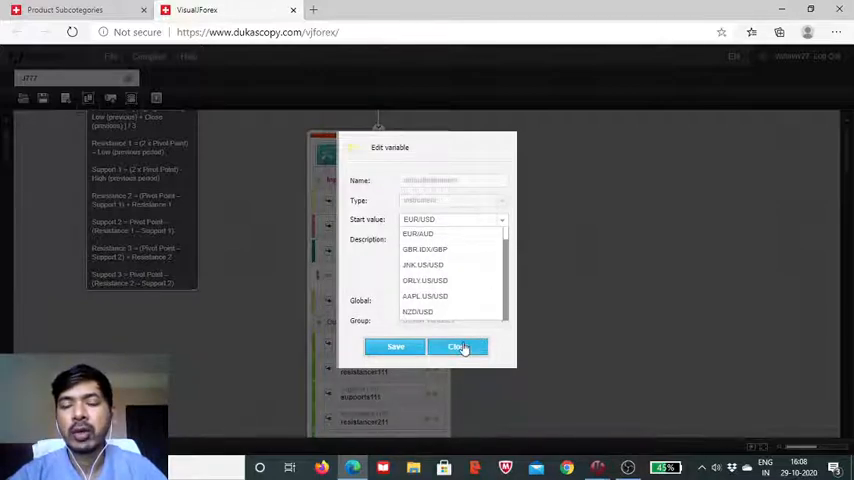
pyautogui.click(458, 346)
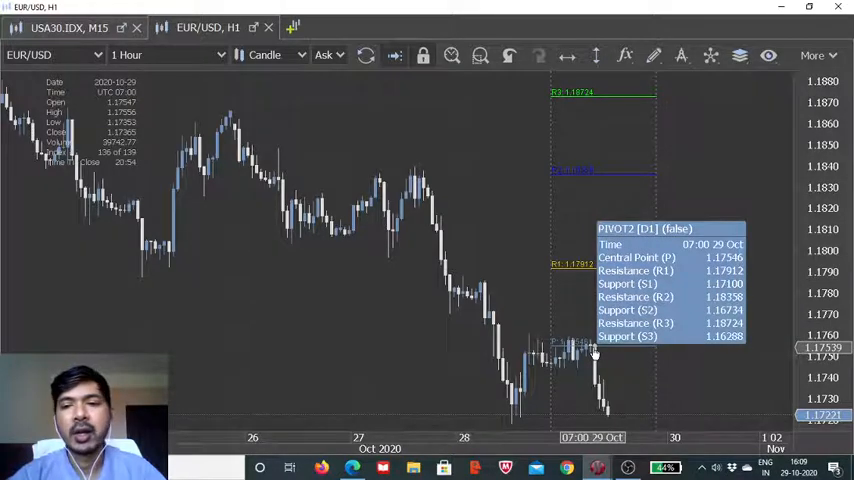
pyautogui.moveTo(630, 275)
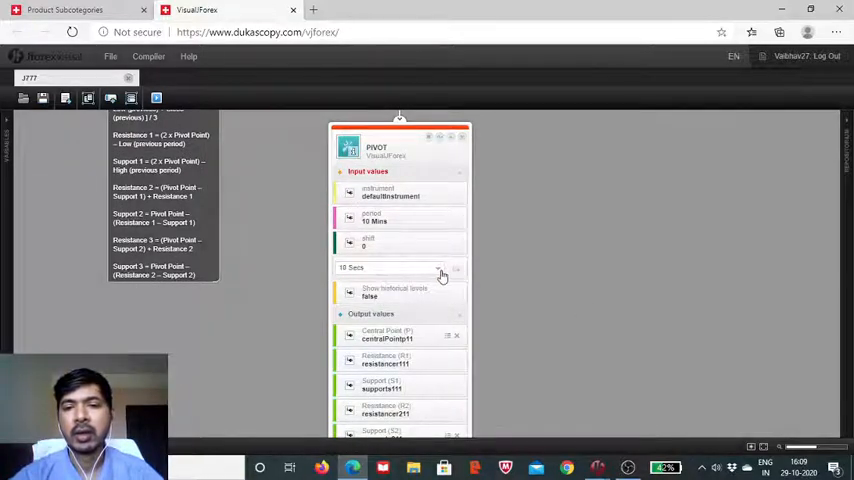
# Step: Choose Daily in the PIVOT block's Period dropdown
pyautogui.click(438, 267)
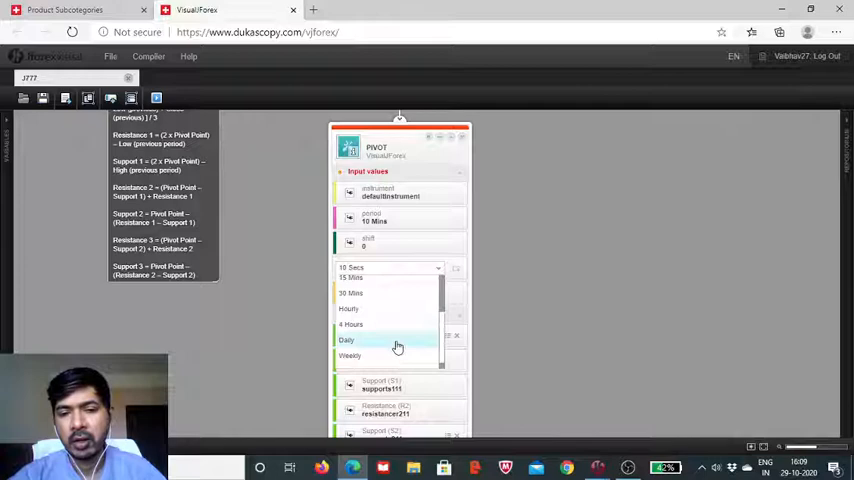
pyautogui.click(346, 340)
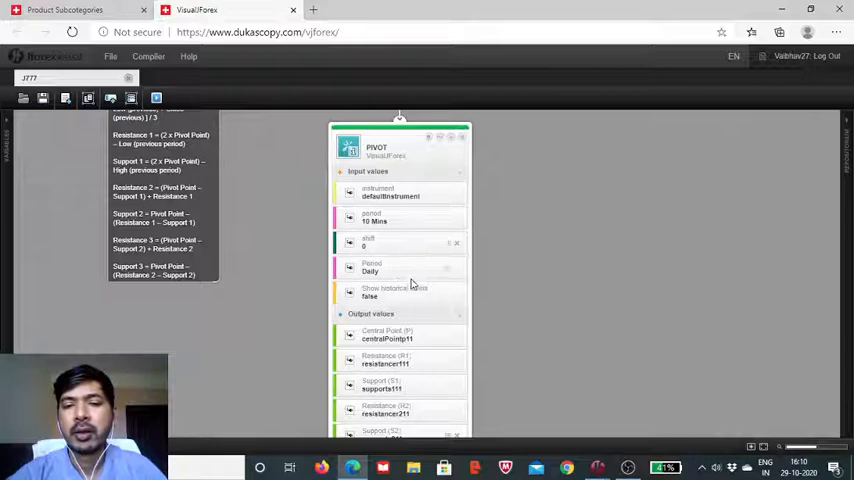
pyautogui.moveTo(375, 272)
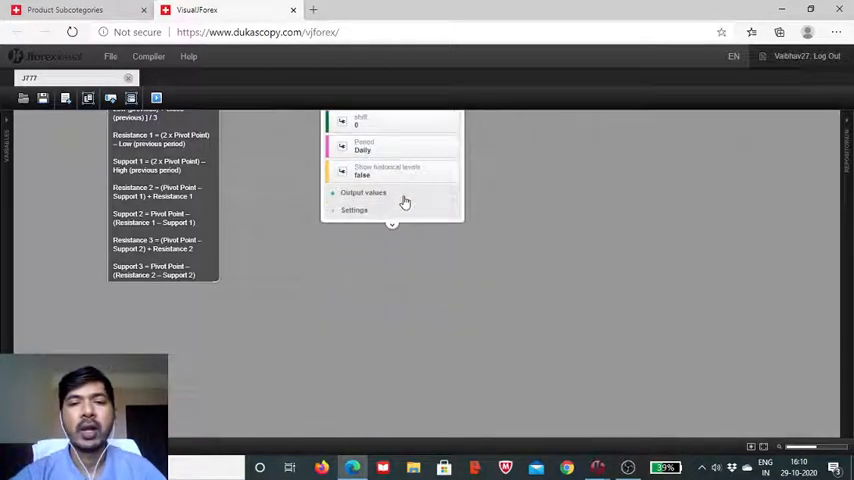
# Step: Expand Output values beneath the Daily period to show central point, R1–R3, S1–S3, separators
pyautogui.click(363, 192)
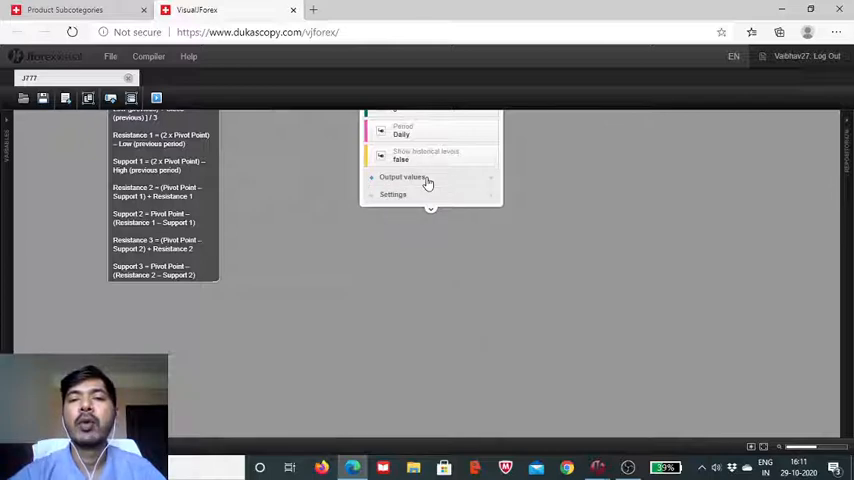
pyautogui.click(402, 177)
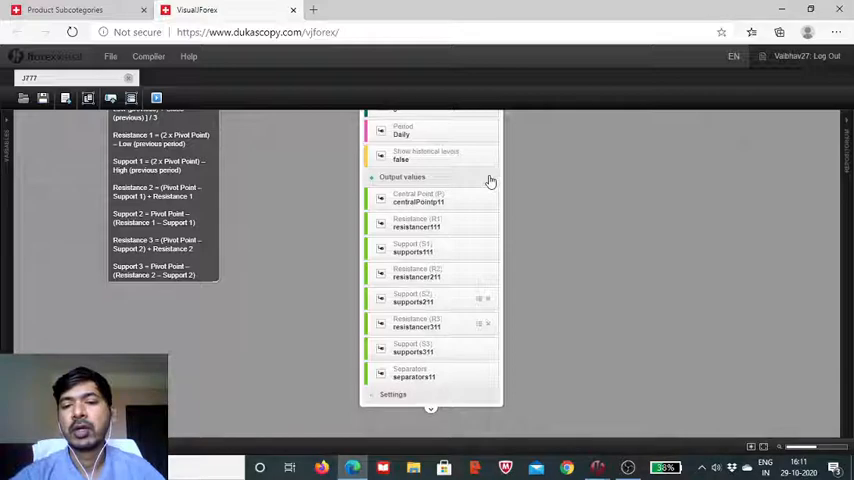
pyautogui.moveTo(505, 343)
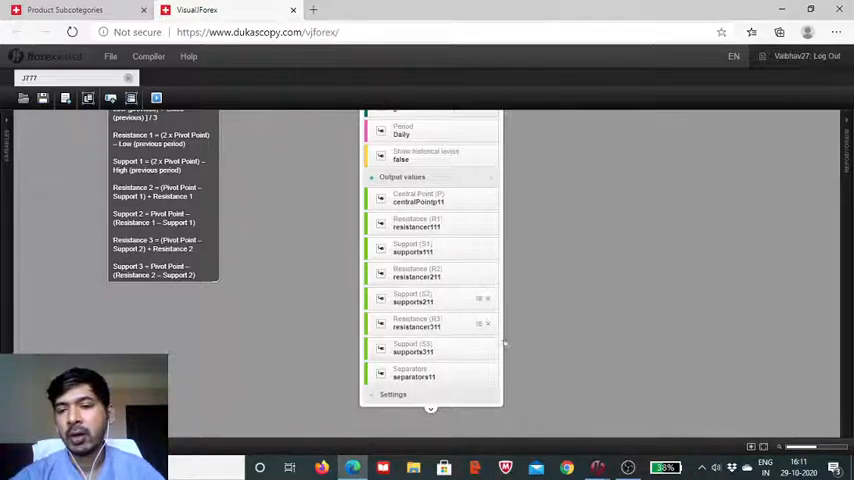
pyautogui.moveTo(500, 345)
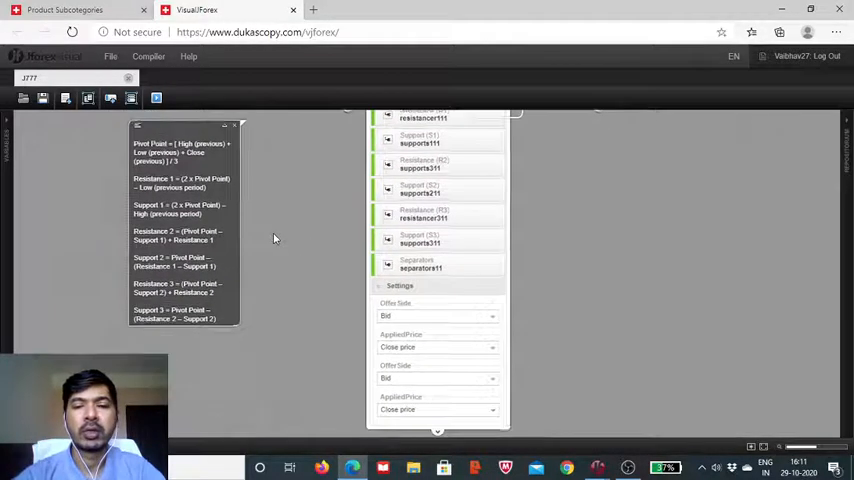
# Step: Scroll to the expanded Settings showing OfferSide Bid and AppliedPrice Close price
pyautogui.scroll(-3)
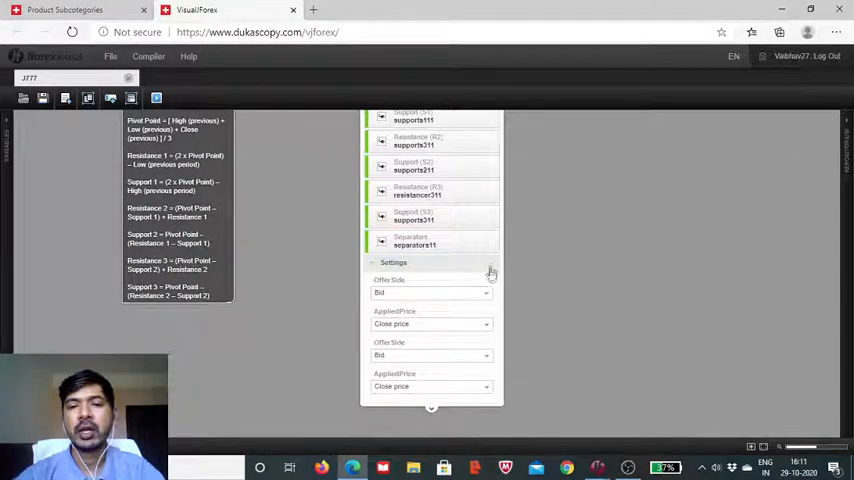